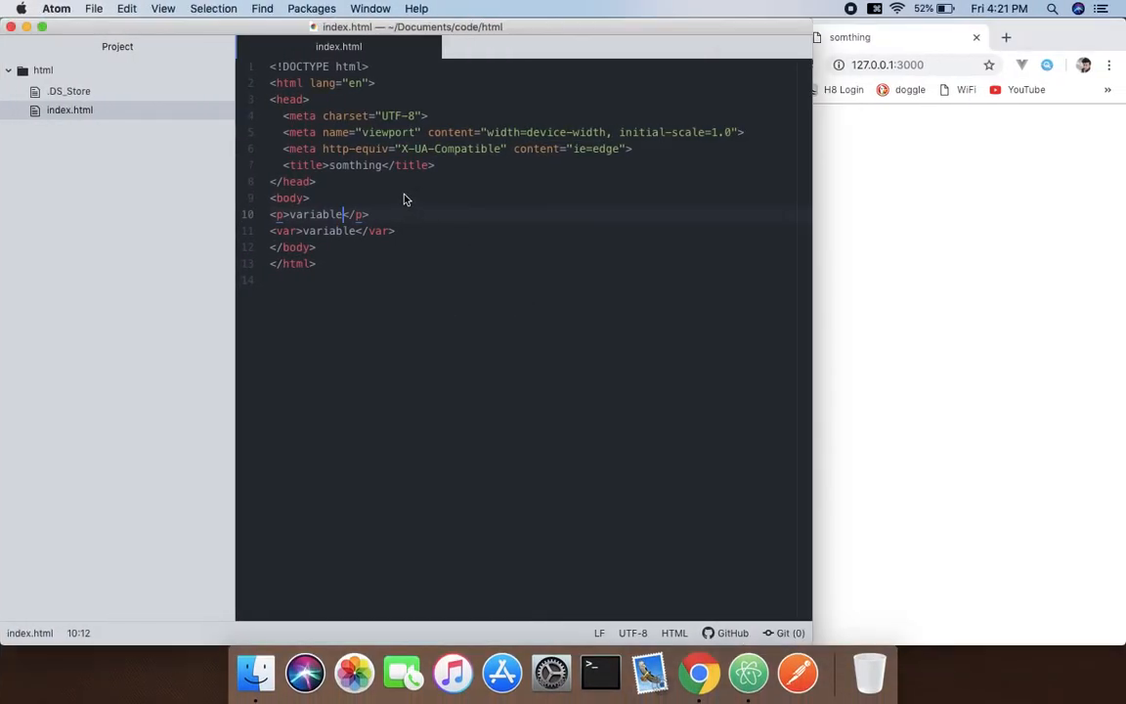
Replace the old <p> and <var> lines with two w3schools links for the HTML and CSS tutorials
click(270, 213)
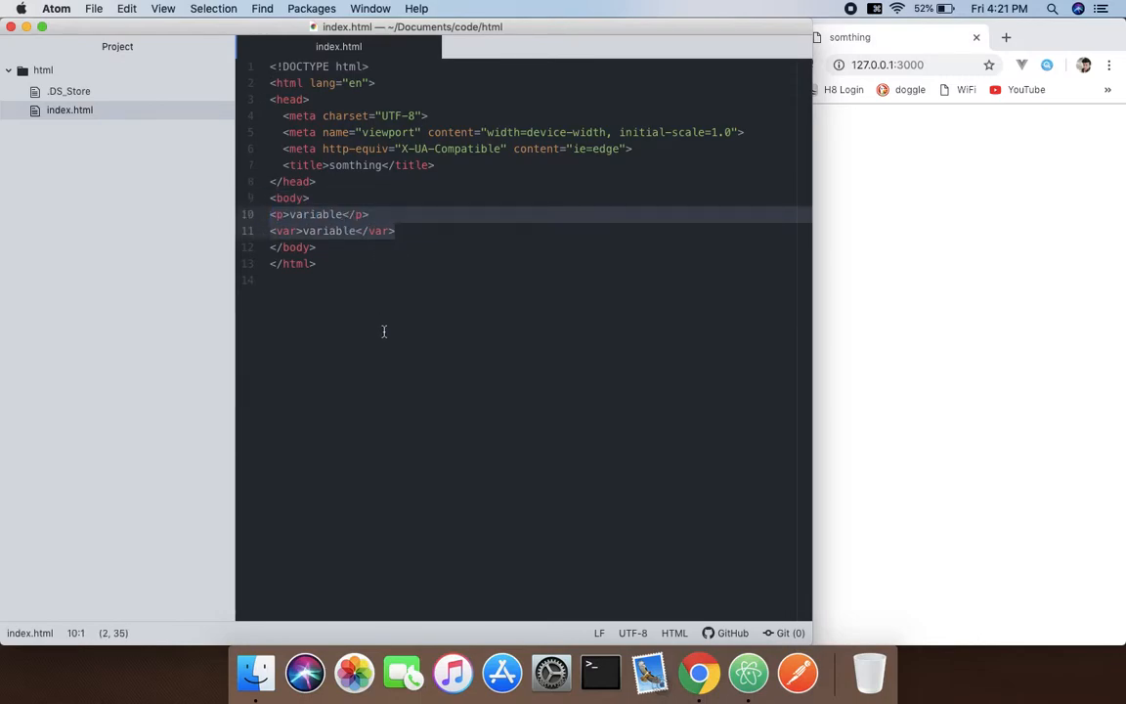
key(cmd+v)
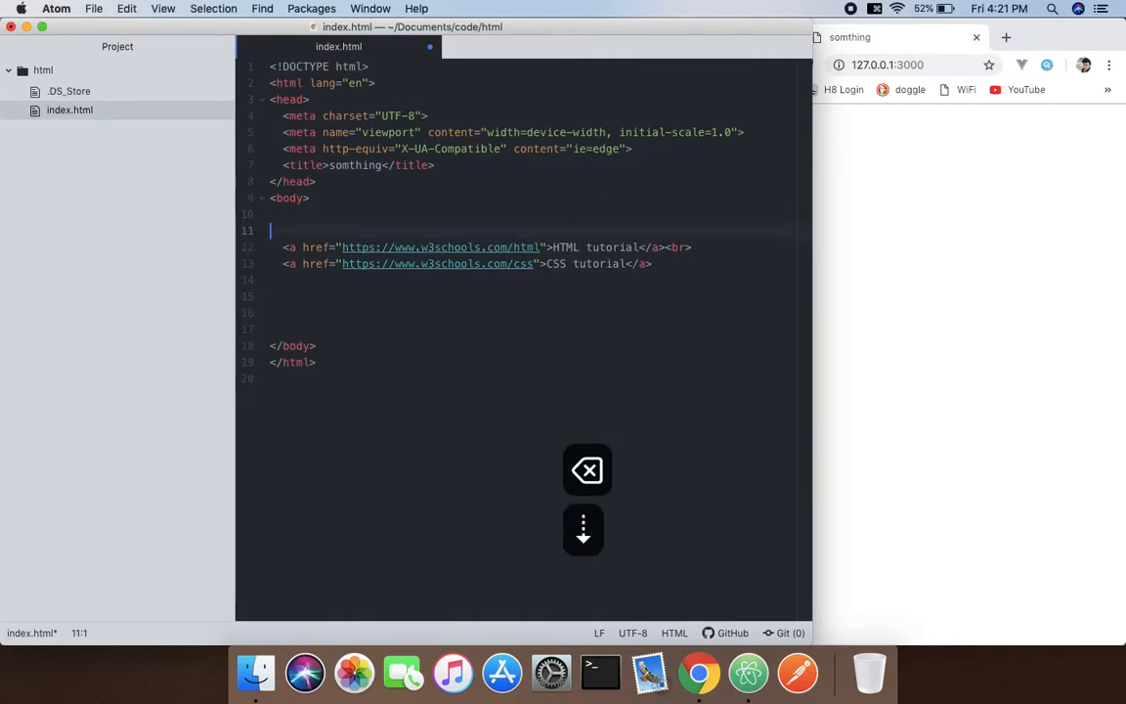
Save index.html so Chrome at 127.0.0.1:3000 renders the HTML and CSS tutorial links
key(backspace)
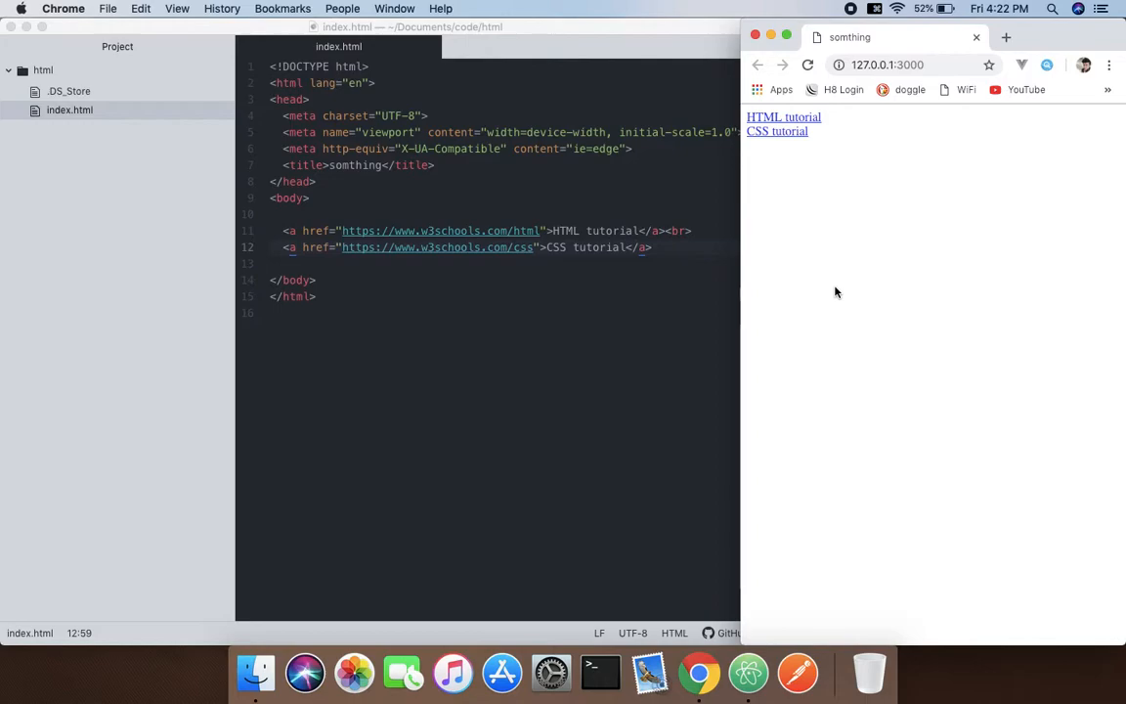
key(h)
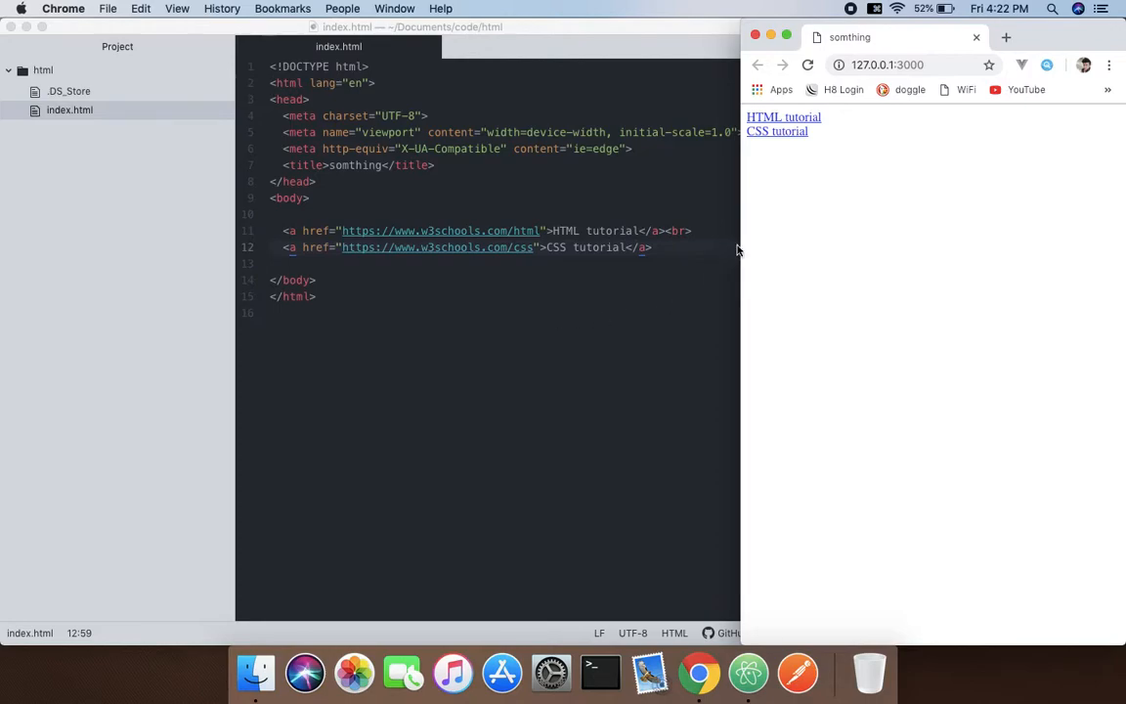
mouse_move(805, 301)
text( accesskey=")
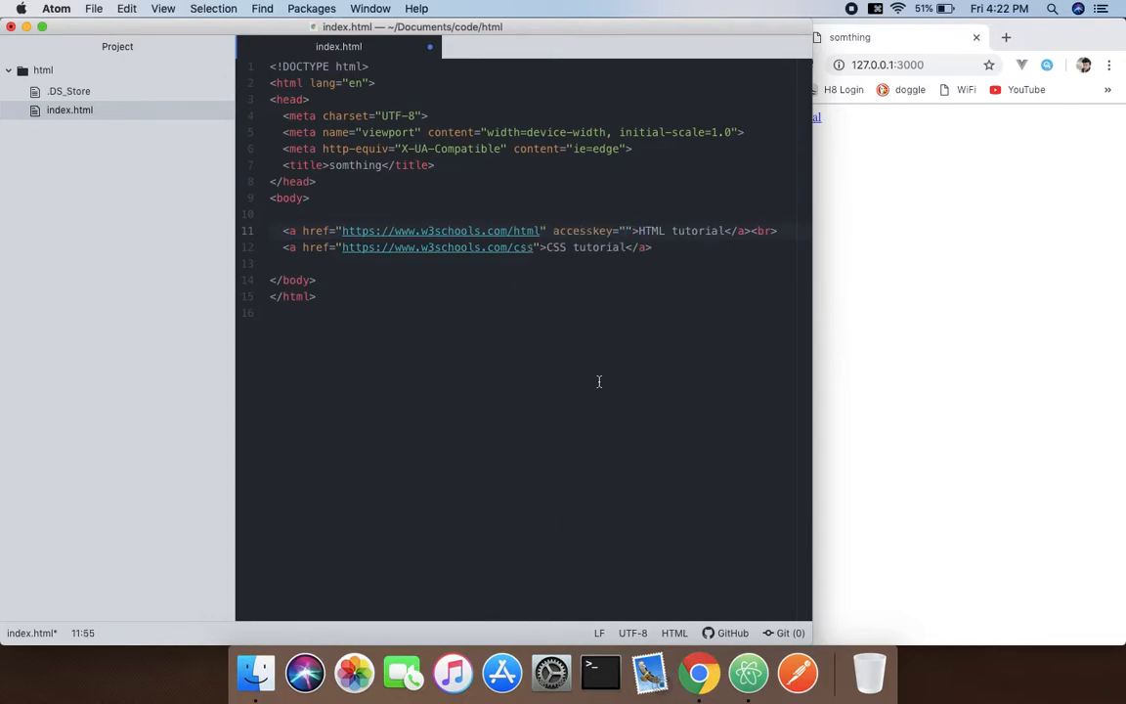
Add accesskey="h" to the HTML link and accesskey="c" to the CSS link
text(h)
click(539, 246)
text( accesskey=")
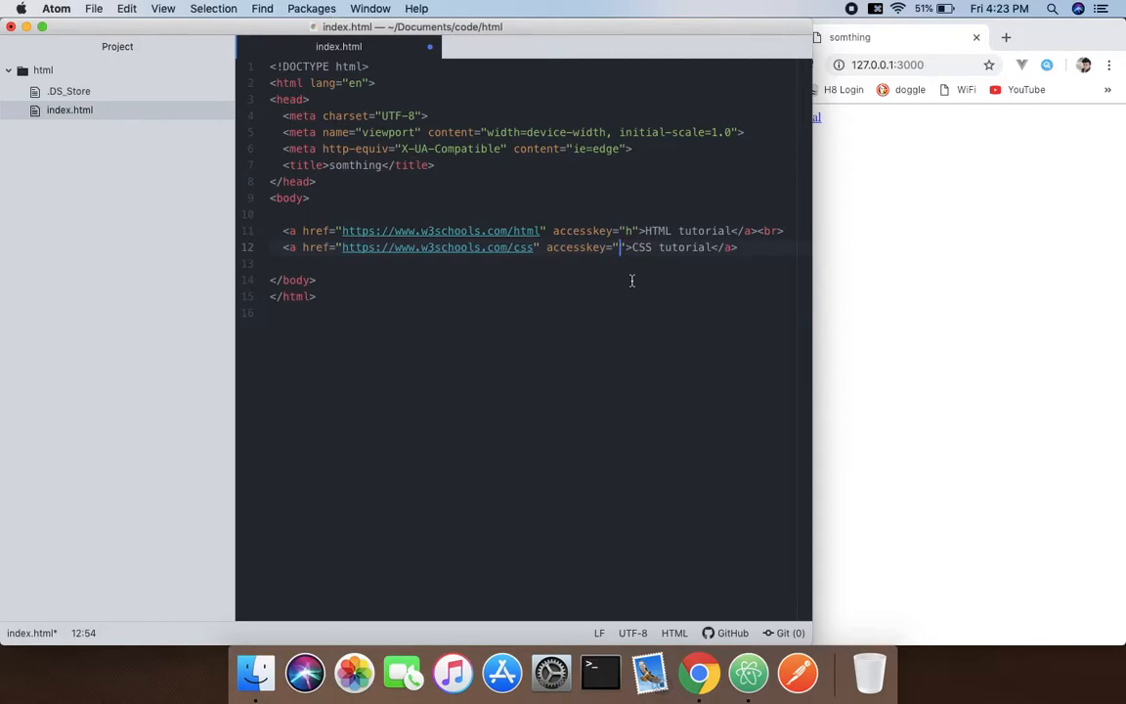
text(c)
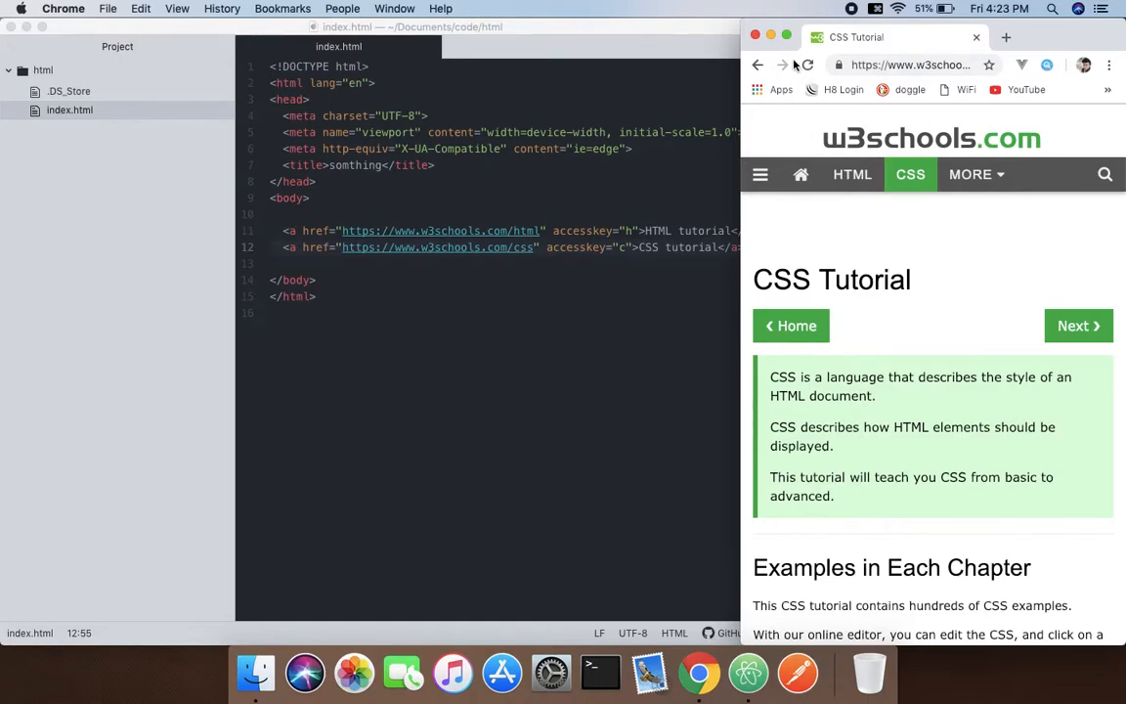
Follow the CSS tutorial link via its access key c, landing on the w3schools CSS Tutorial
click(781, 64)
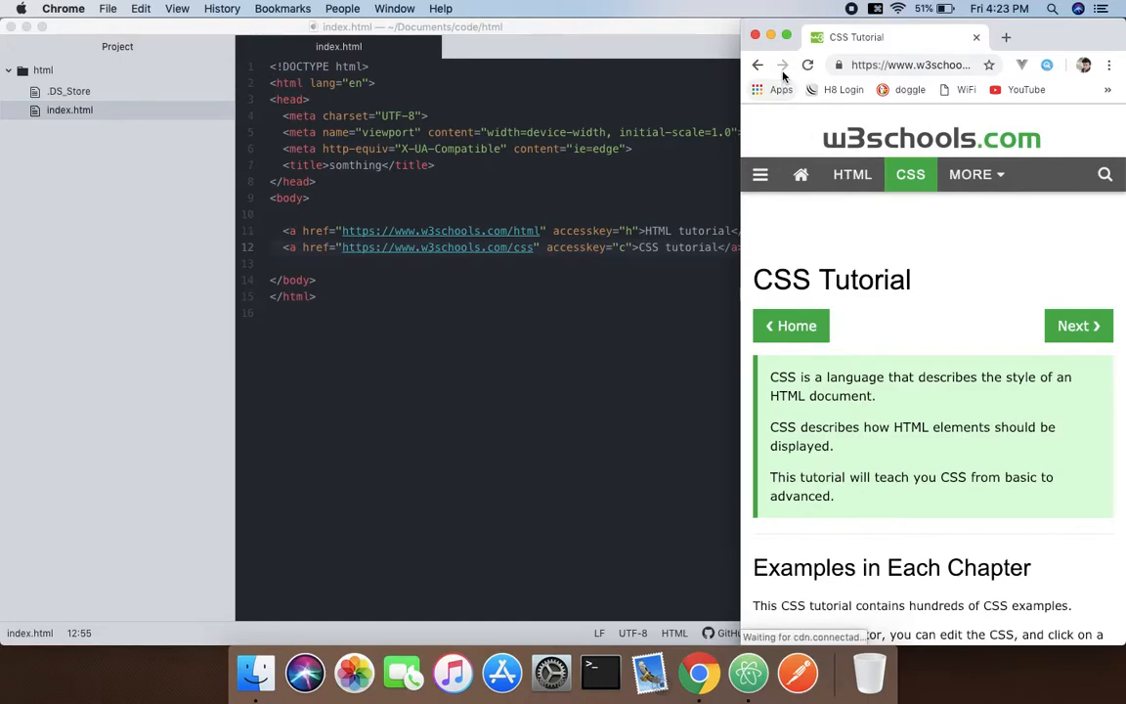
mouse_move(782, 65)
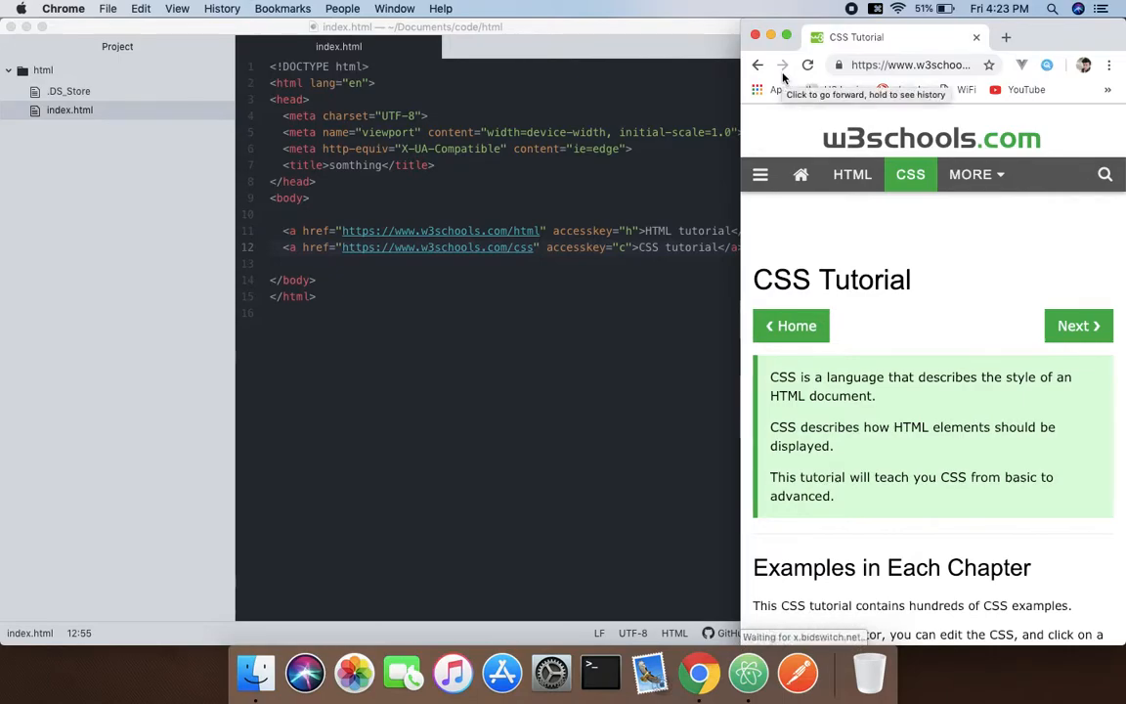